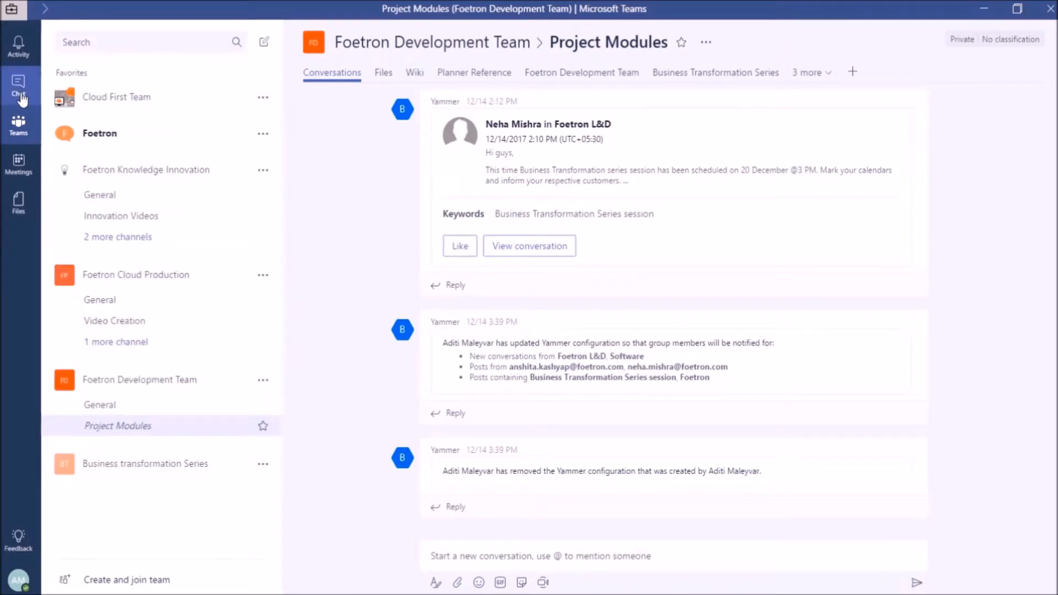
click(18, 84)
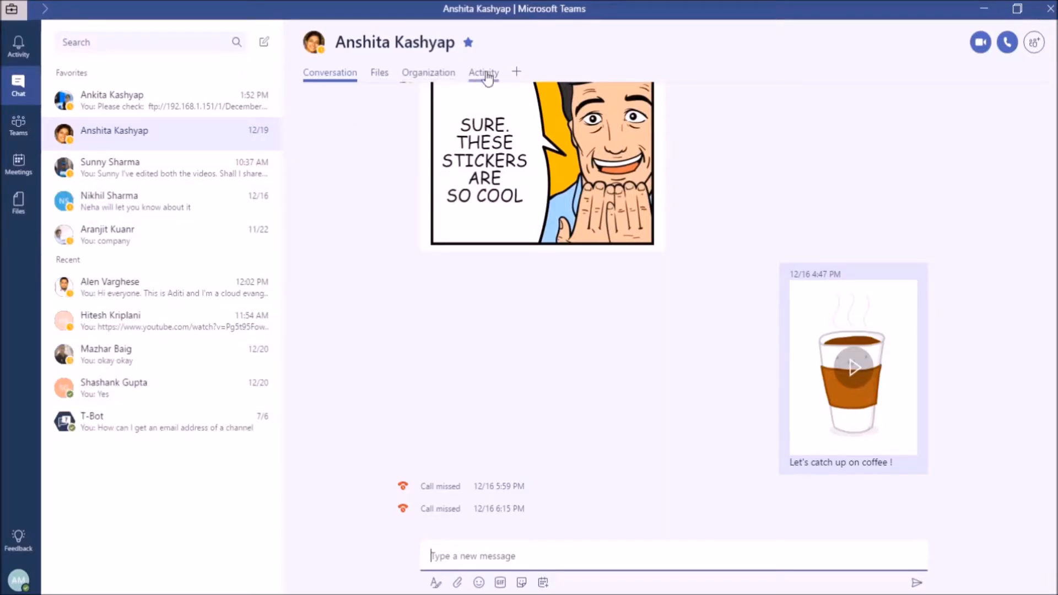
Send Anshita 'Share some ideas for Christmas preparations.' and note Neha and Alen will join.
text(Share some ideas for Christmas preparations.)
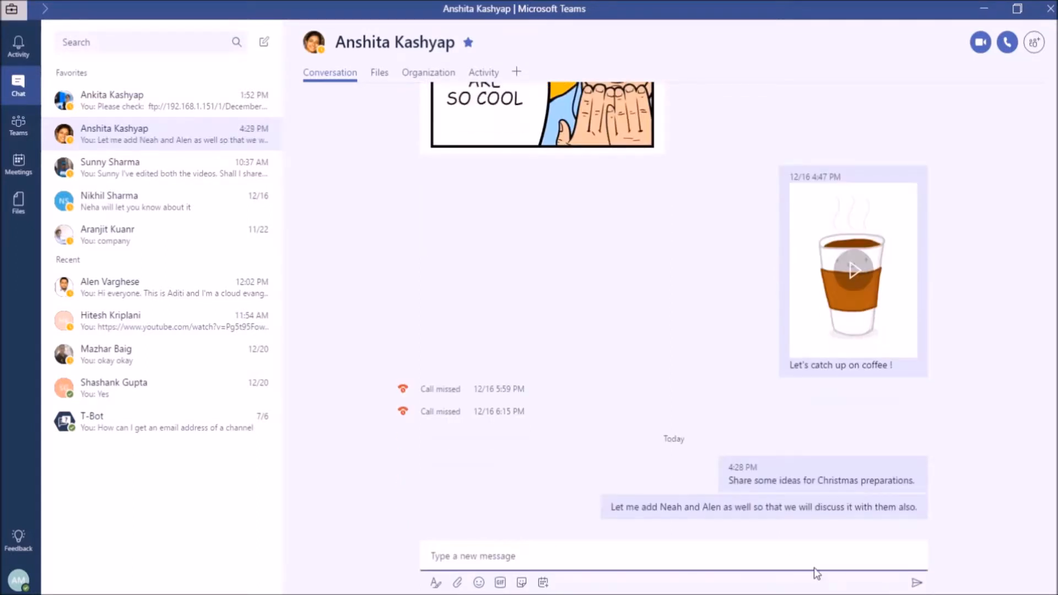
mouse_move(641, 507)
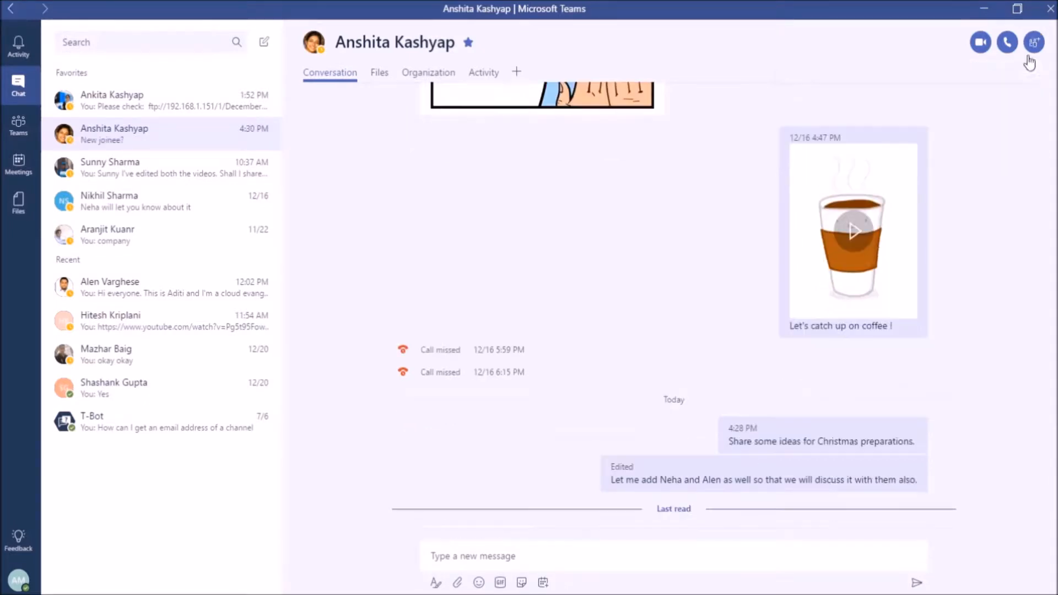
mouse_move(1033, 42)
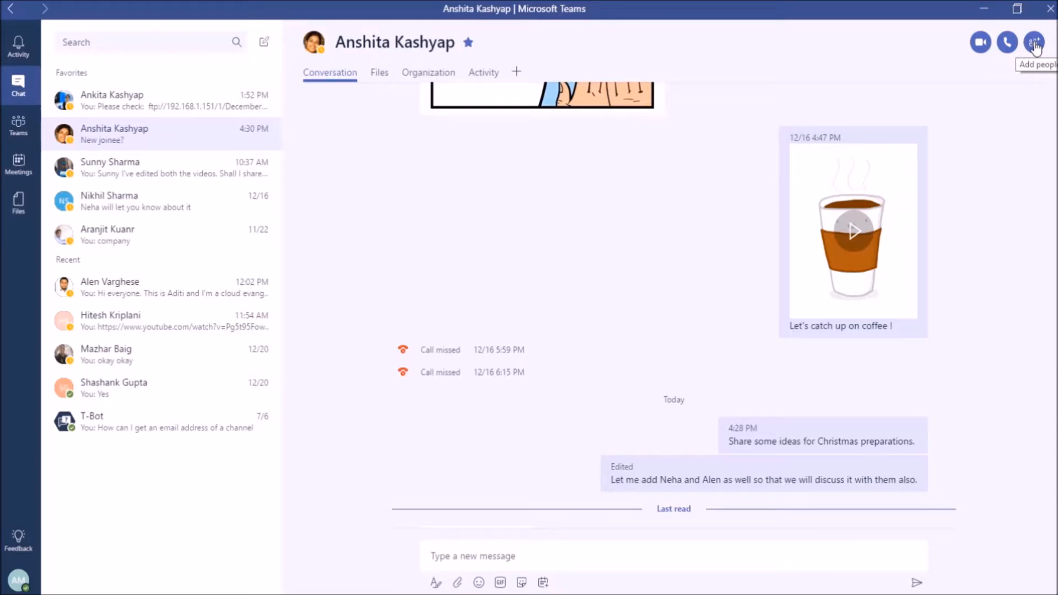
click(1034, 42)
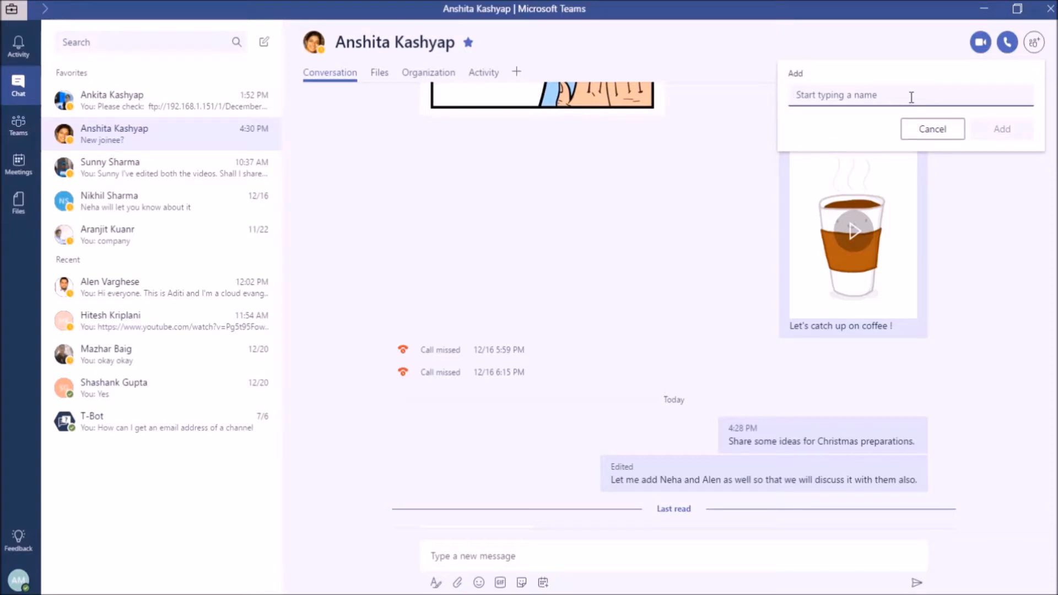
text(N)
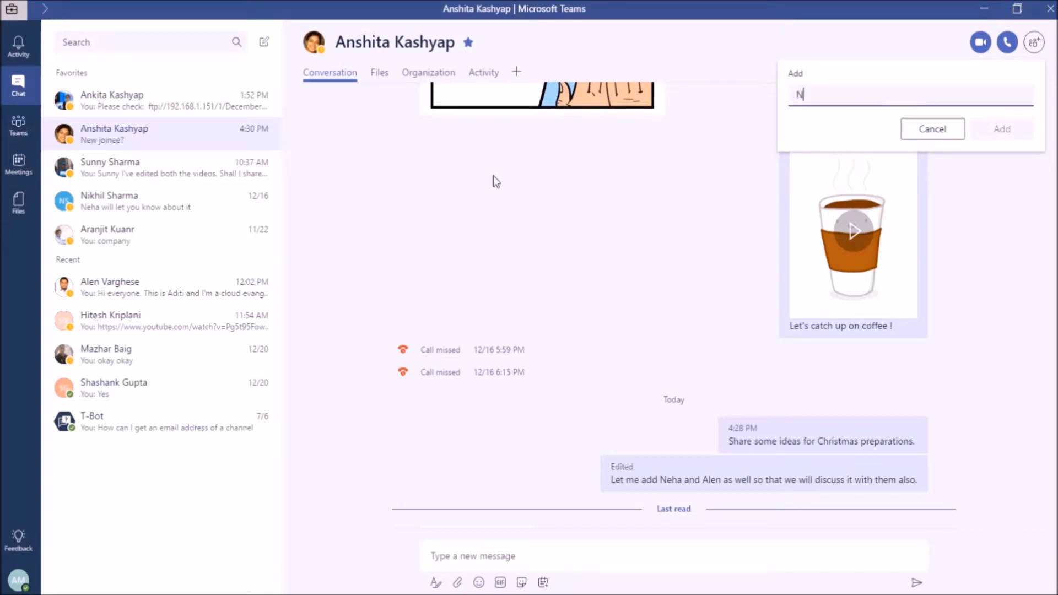
text(eha Mishra)
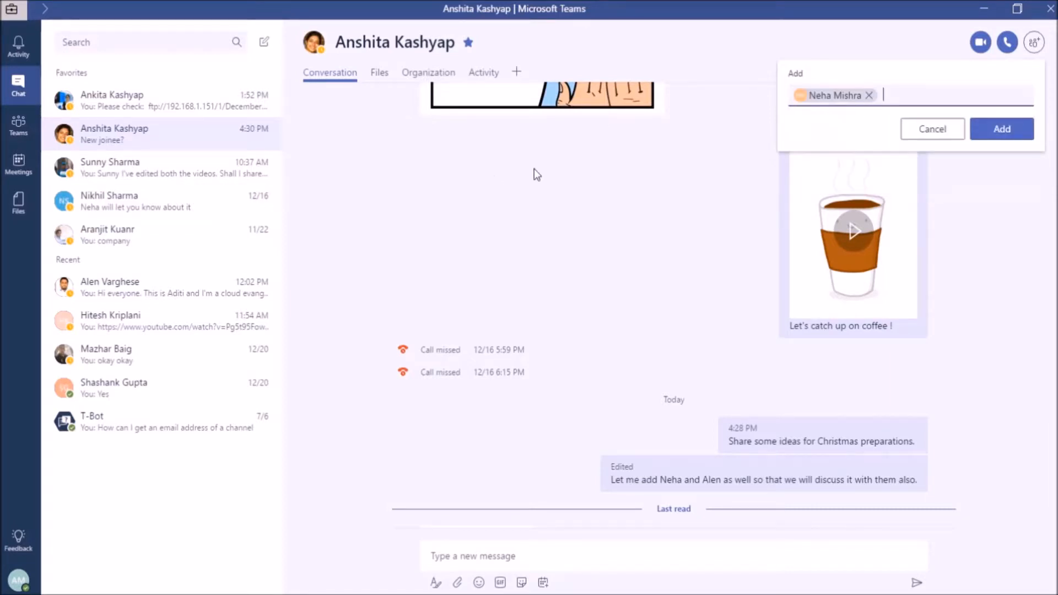
text(A)
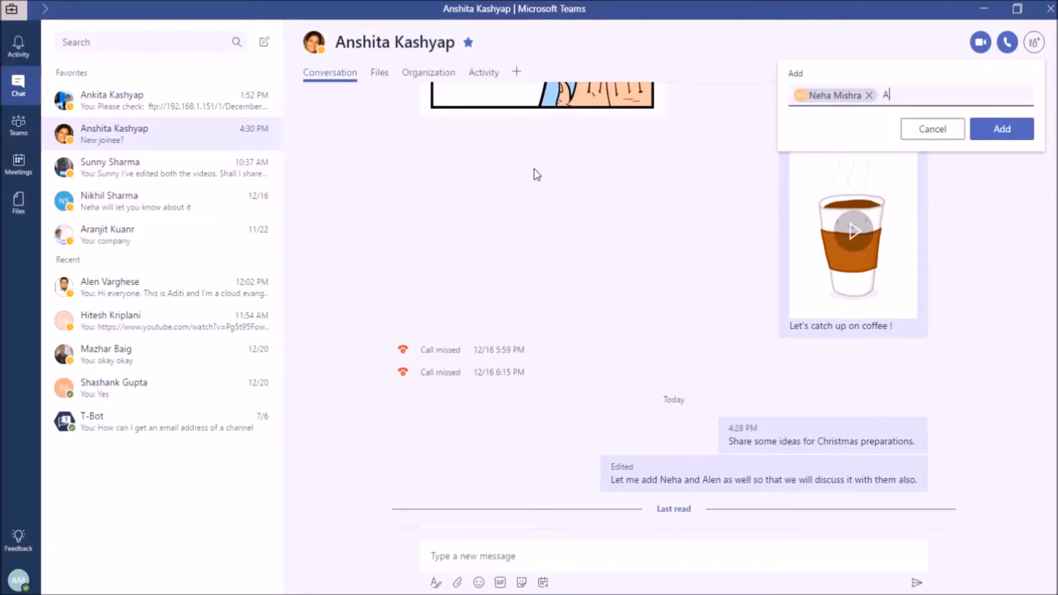
text(len)
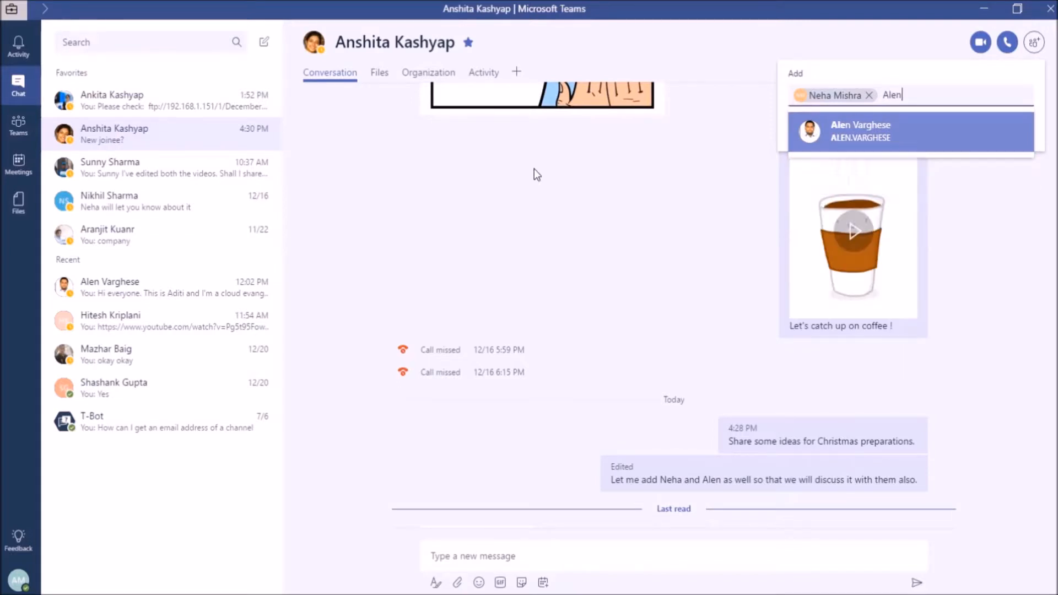
click(911, 131)
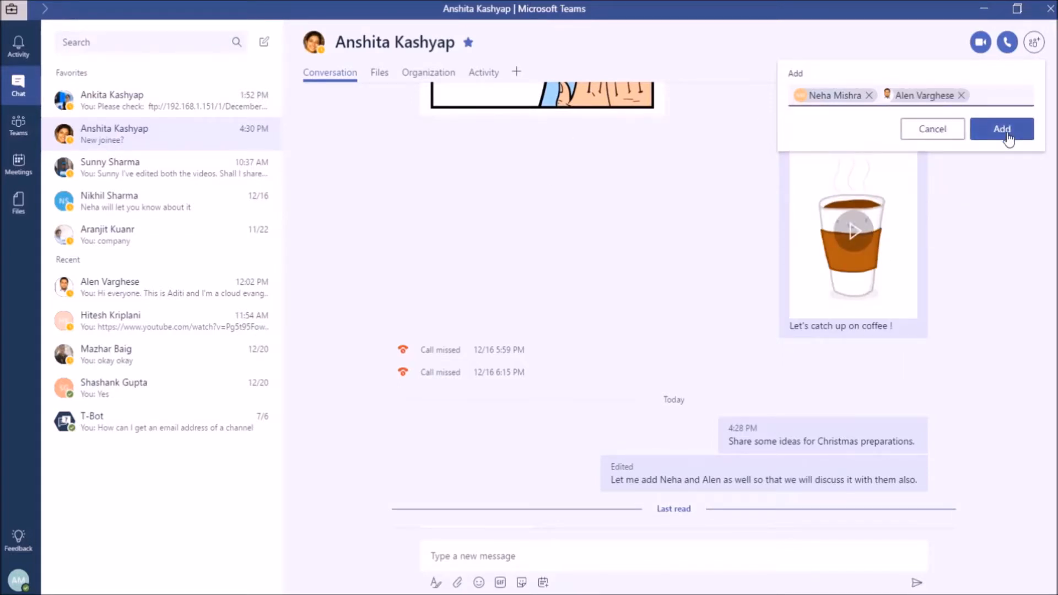
click(1001, 129)
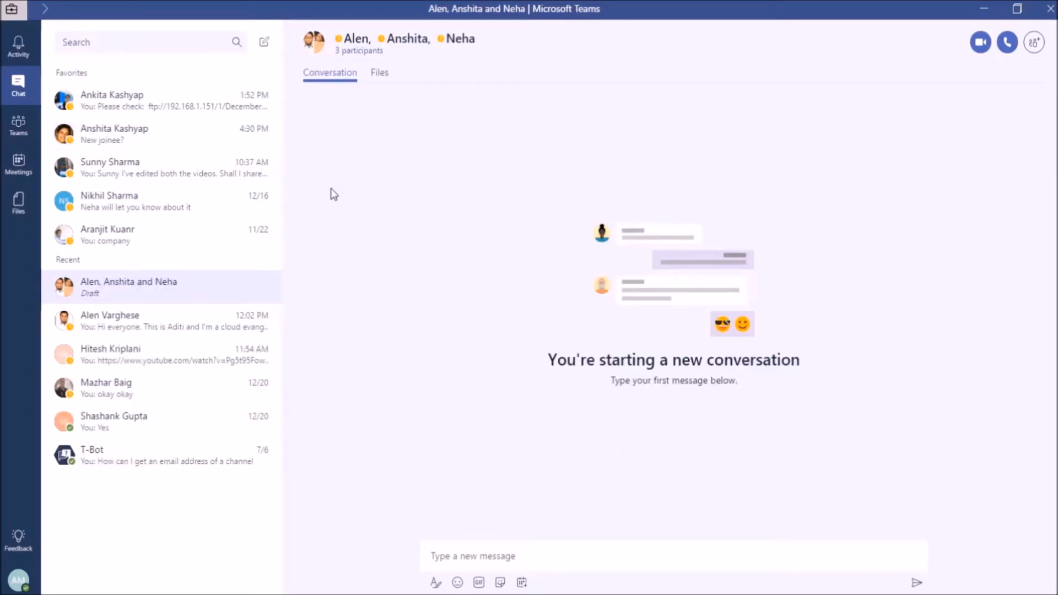
mouse_move(405, 66)
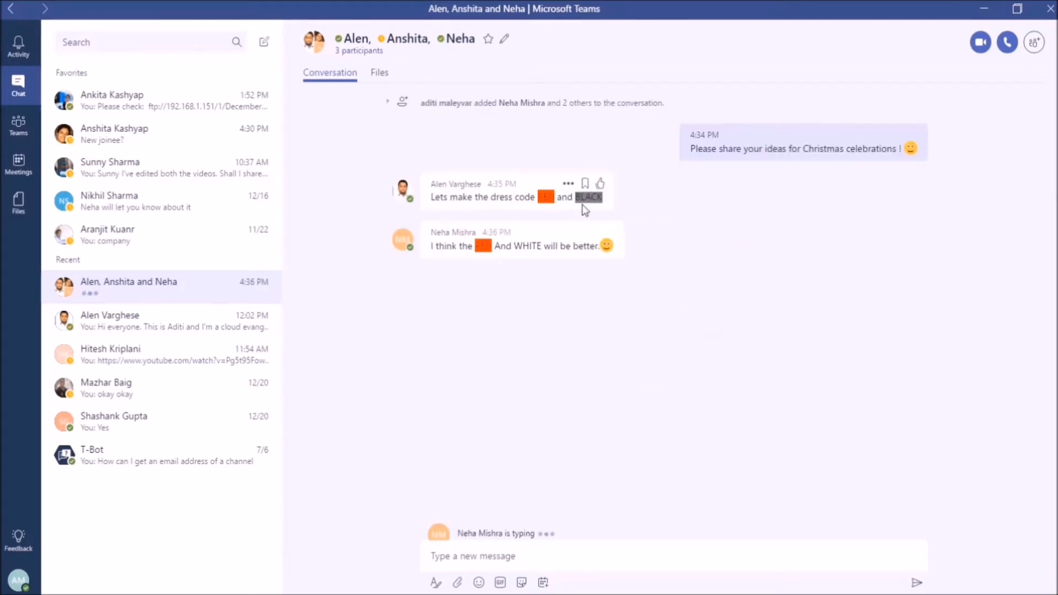
mouse_move(432, 217)
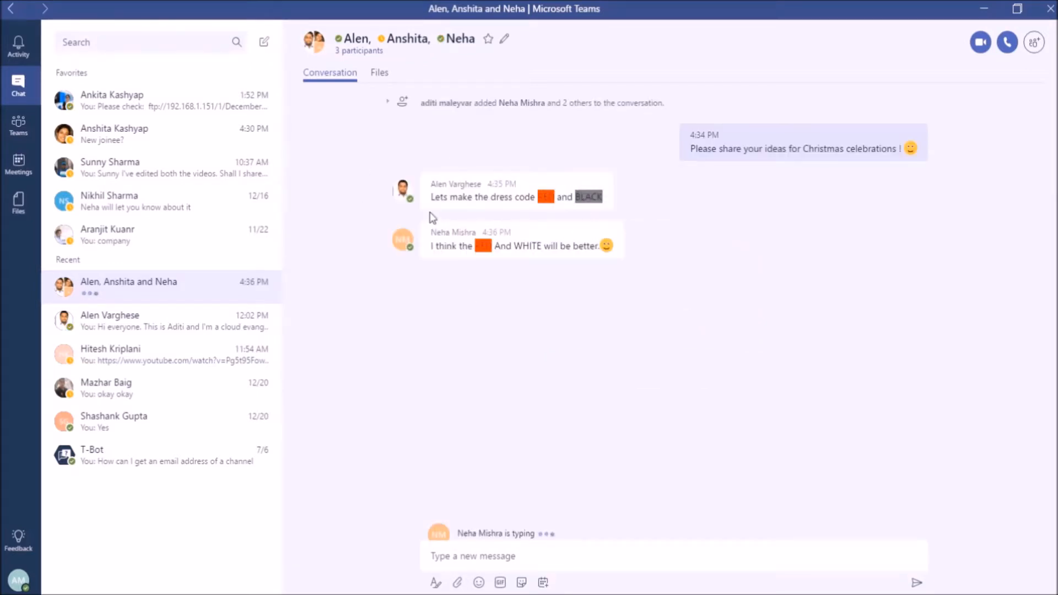
mouse_move(784, 127)
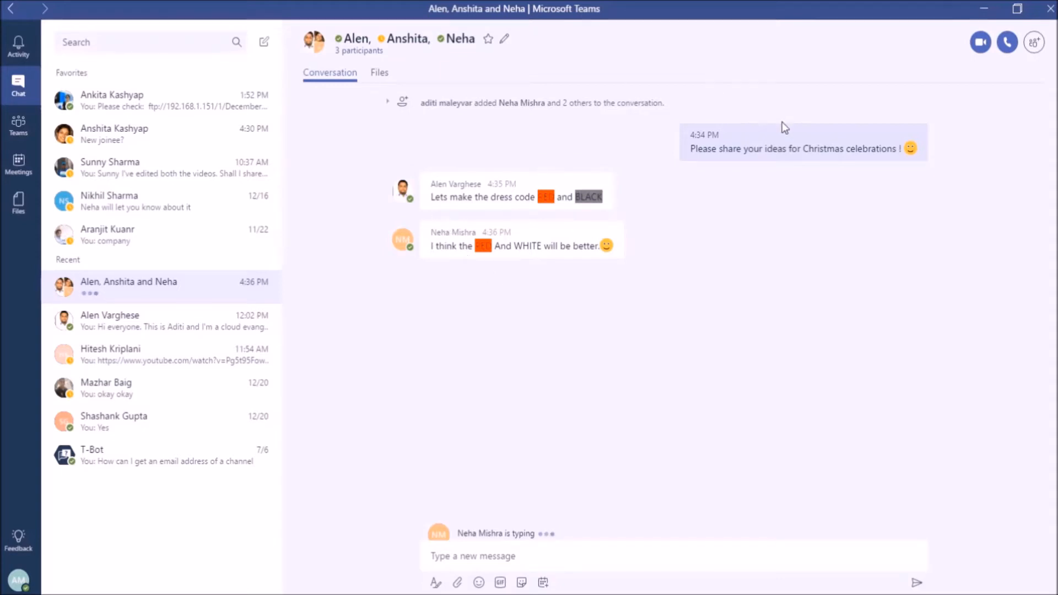
mouse_move(712, 114)
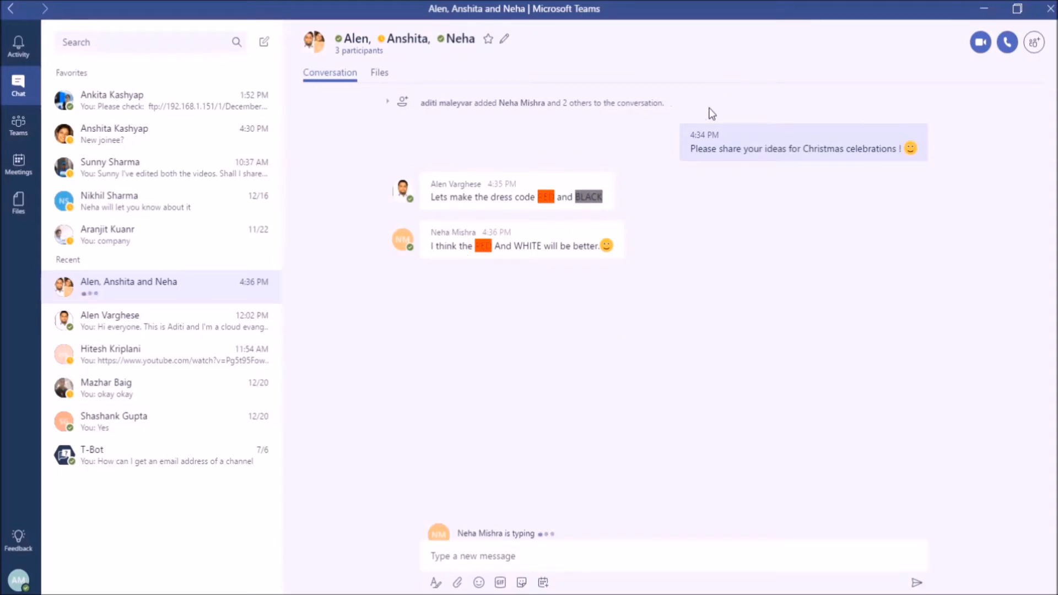
mouse_move(588, 50)
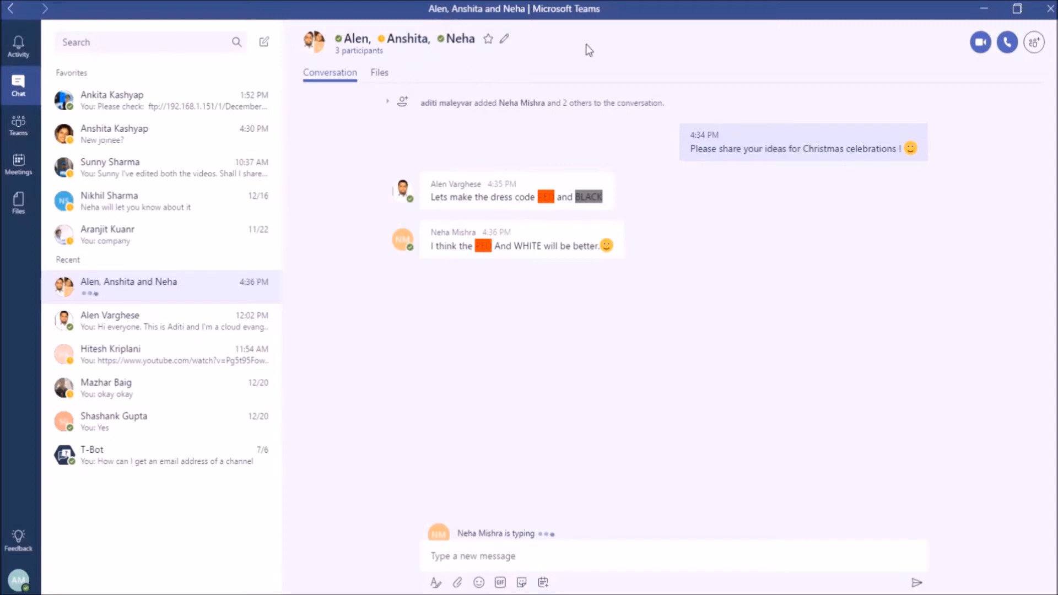
mouse_move(379, 240)
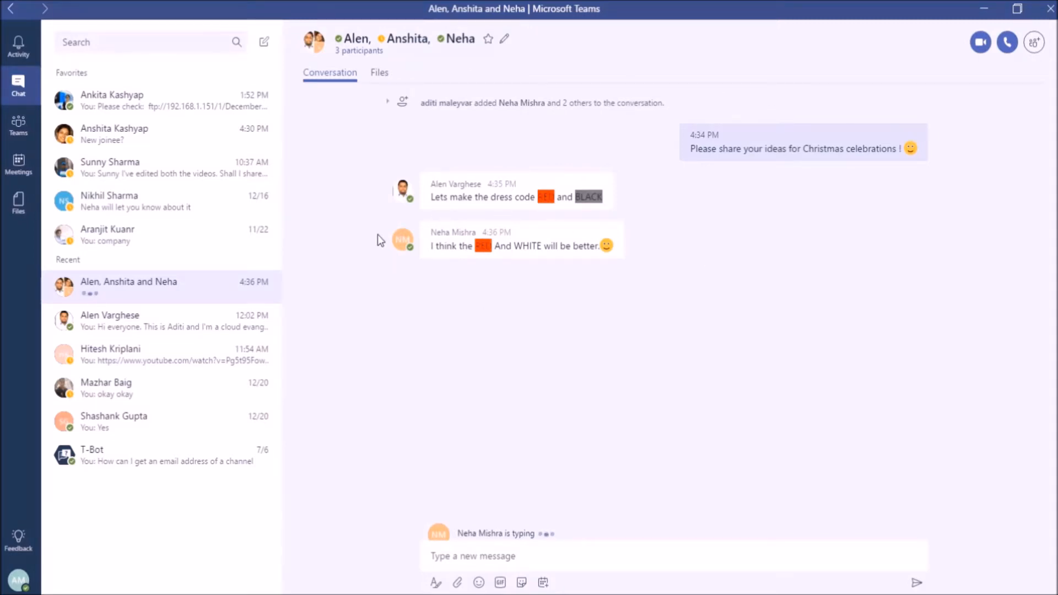
mouse_move(334, 271)
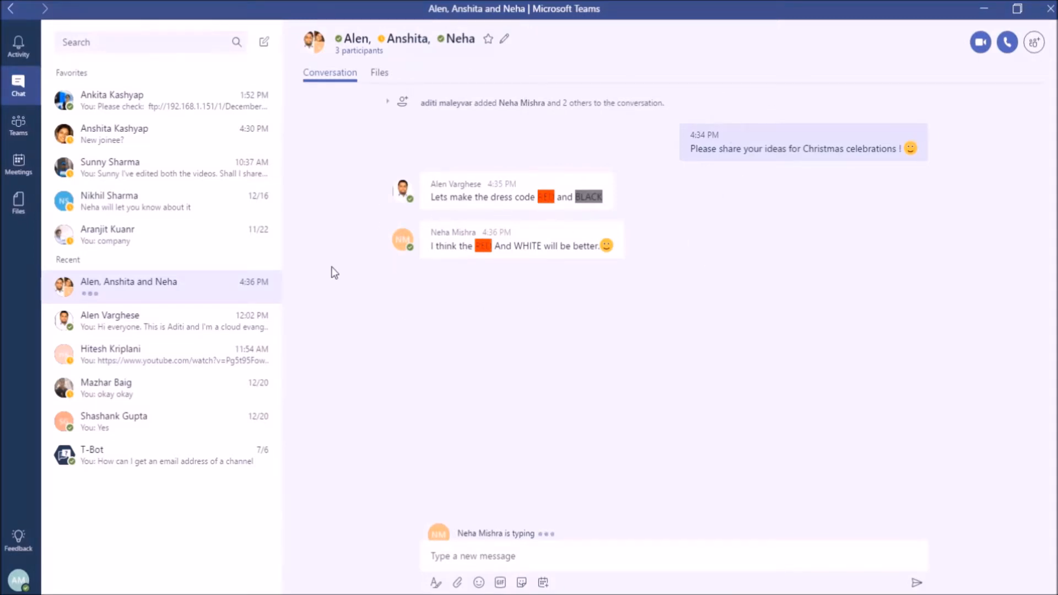